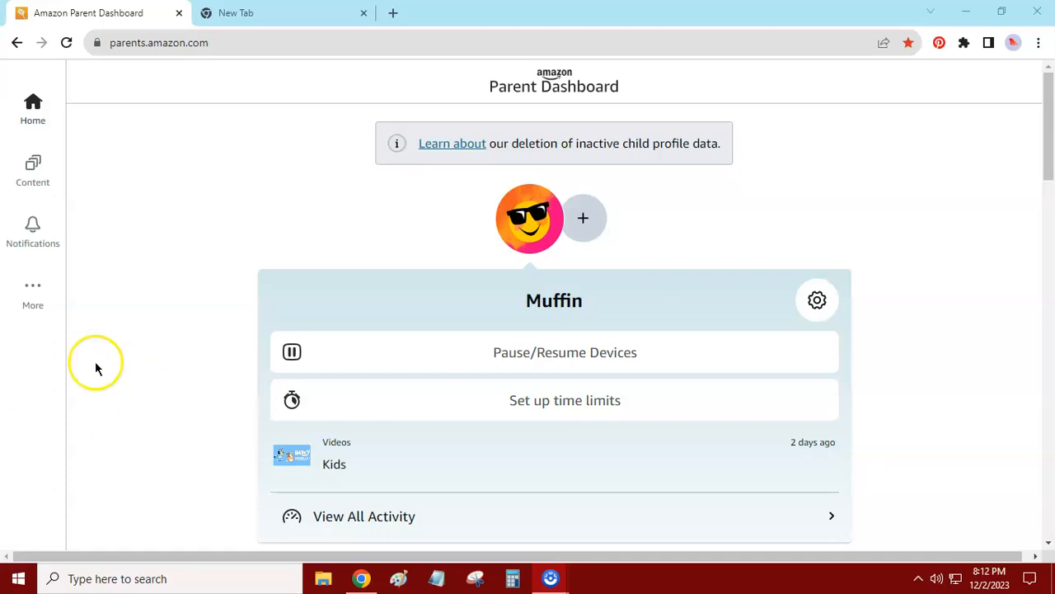
mouse_move(33, 296)
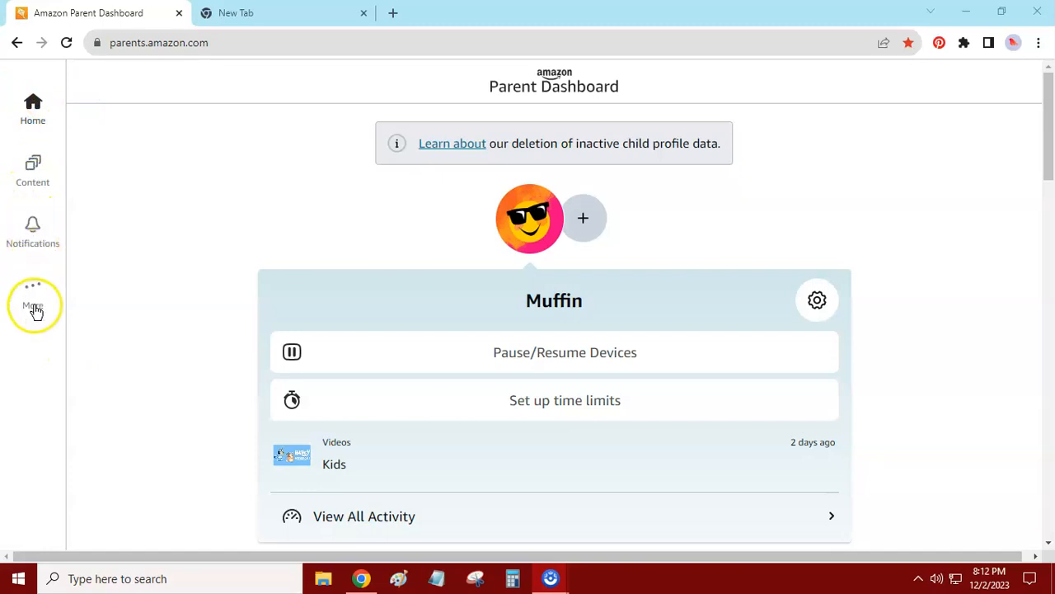
mouse_move(765, 321)
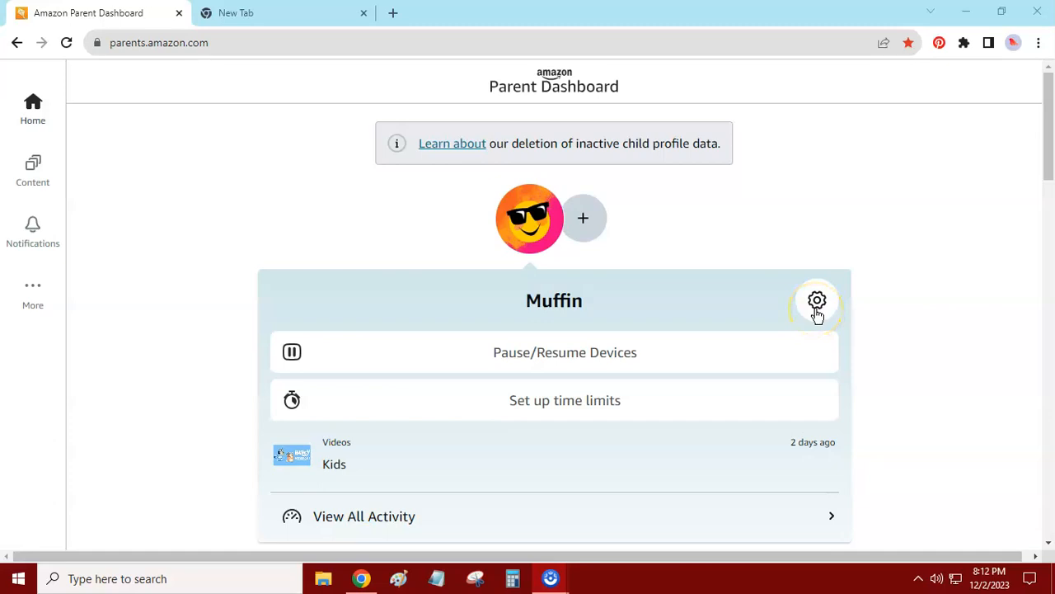
mouse_move(498, 254)
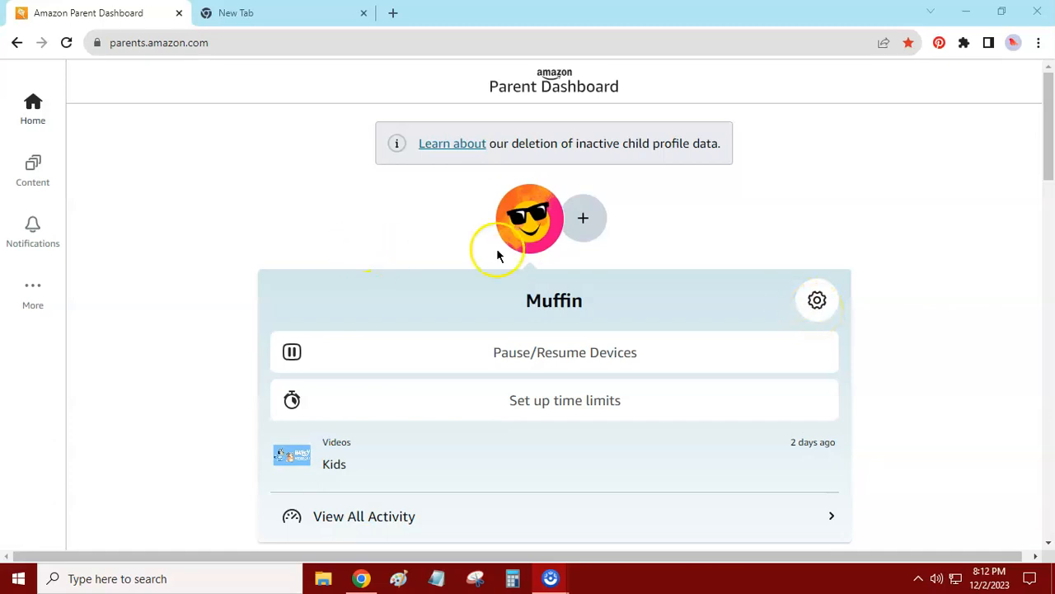
scroll("down", 3)
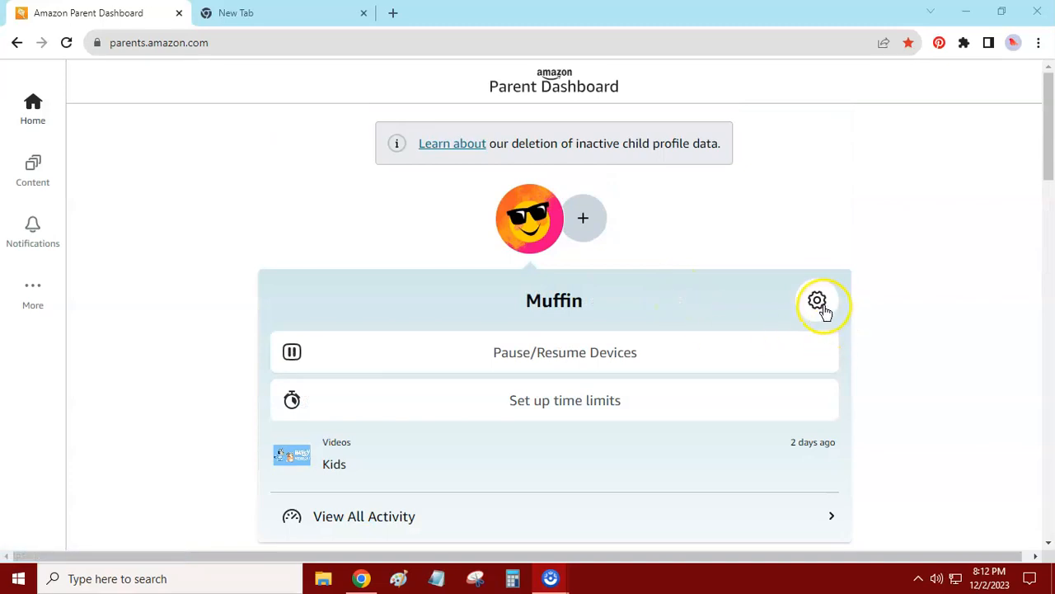
left_click(816, 300)
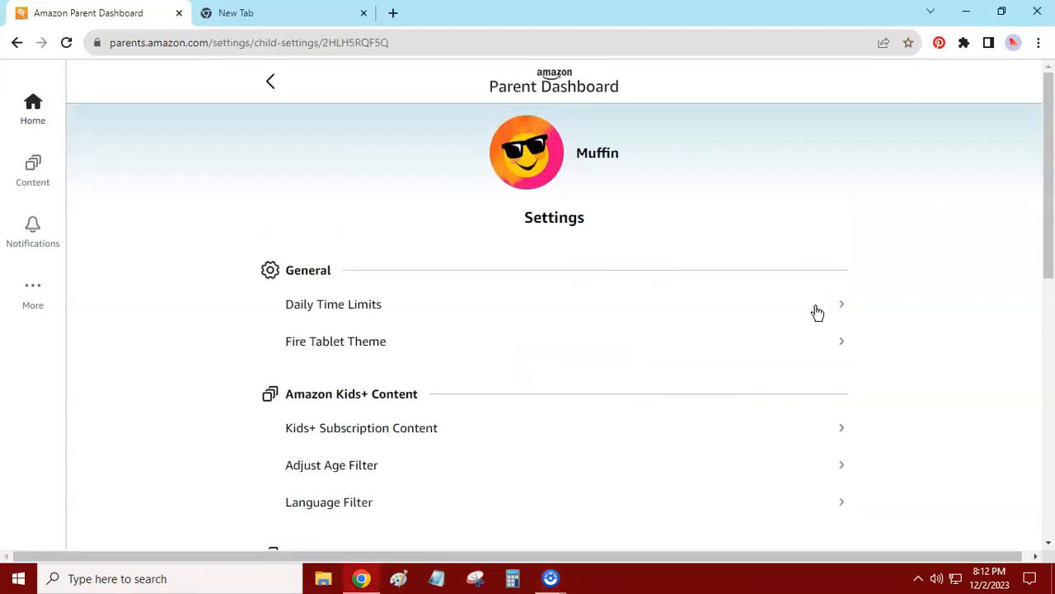
scroll("down", 3)
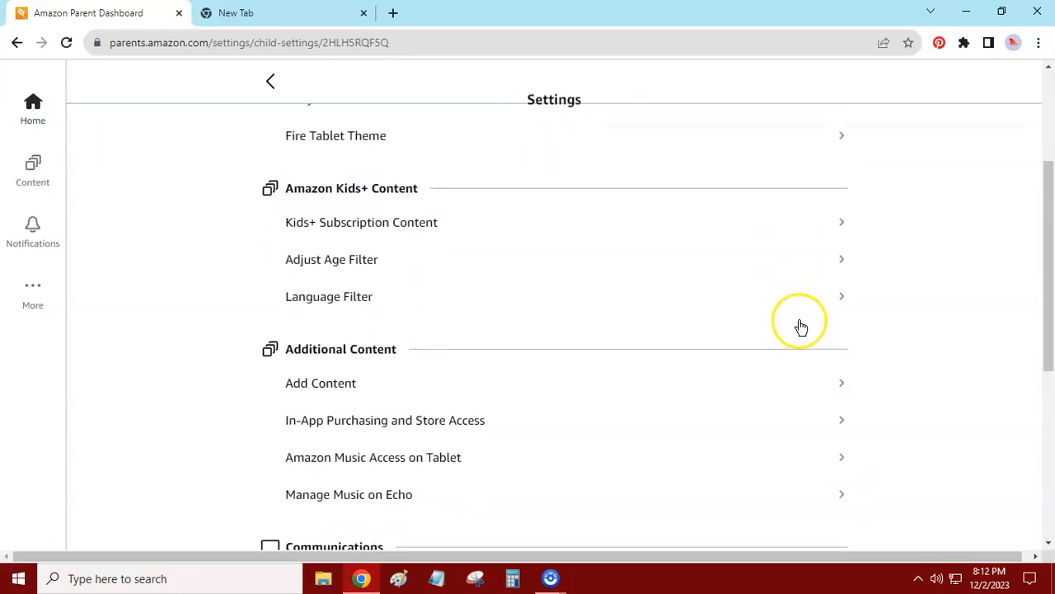
scroll("down", 3)
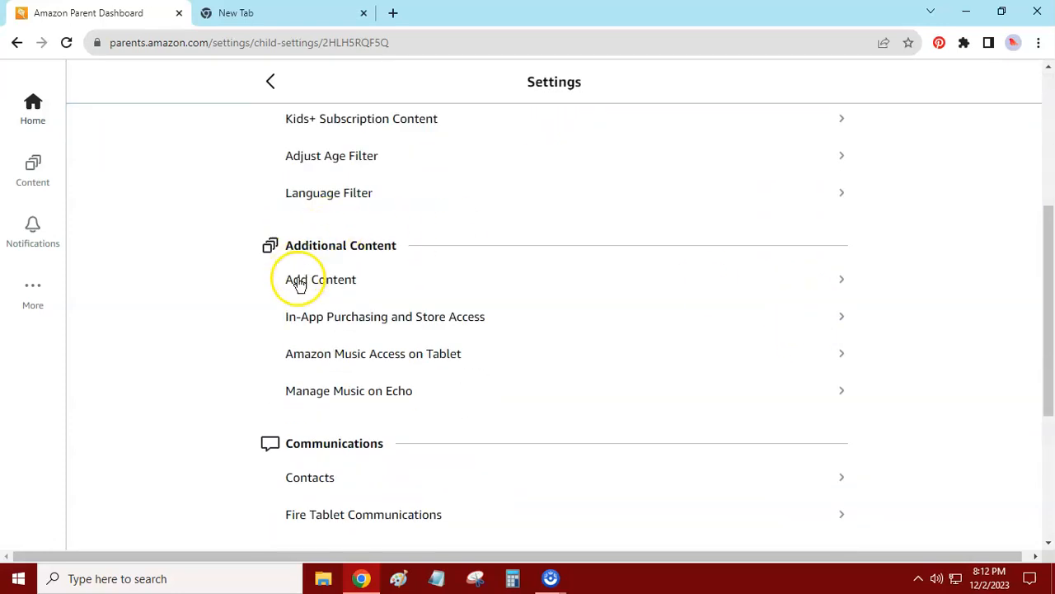
mouse_move(455, 322)
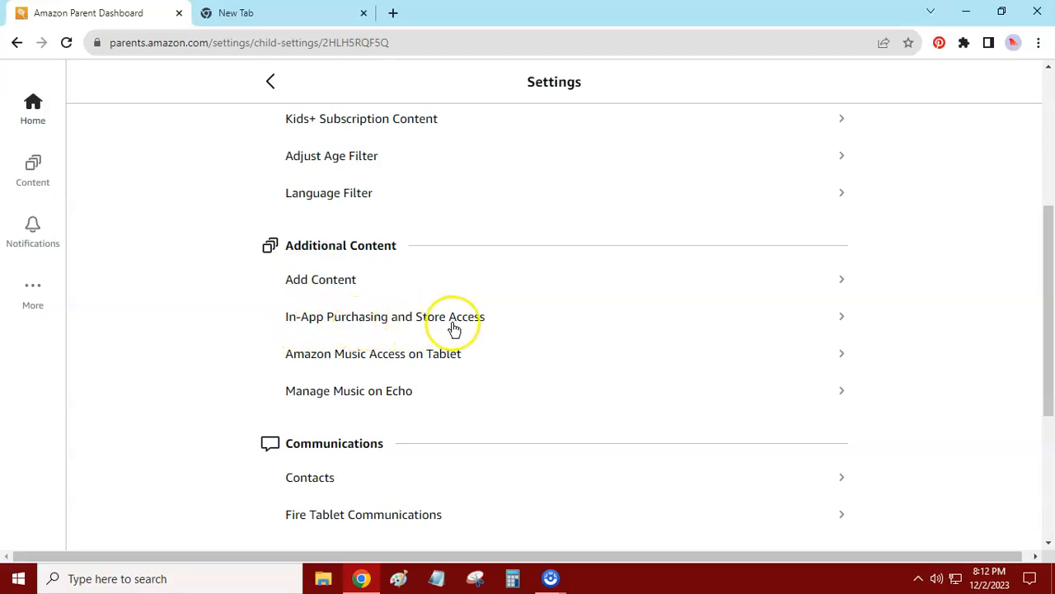
Open Muffin's In-App Purchasing and Store Access settings under Additional Content.
left_click(384, 317)
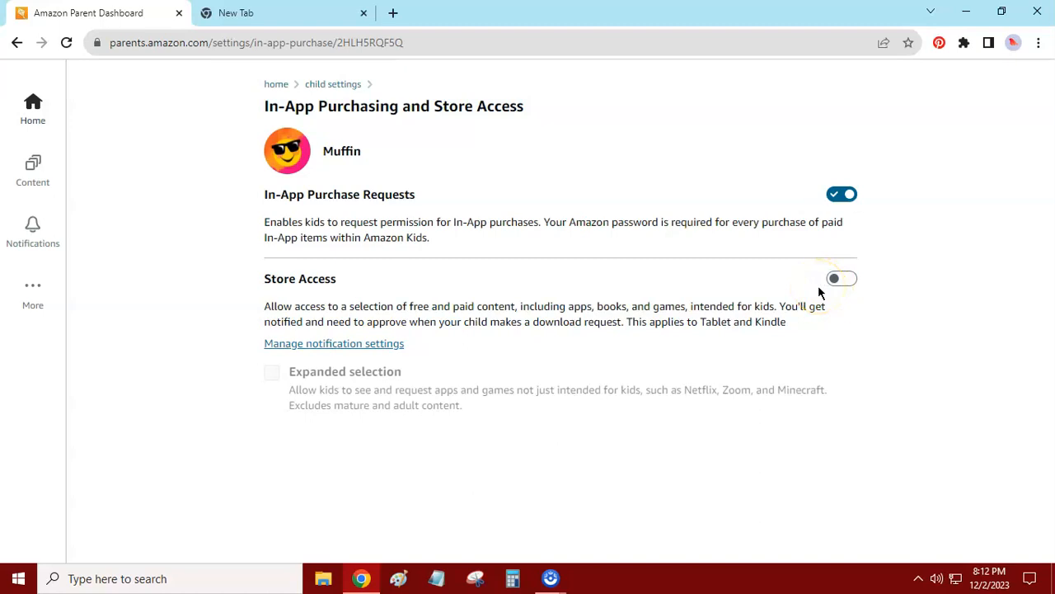
left_click(841, 277)
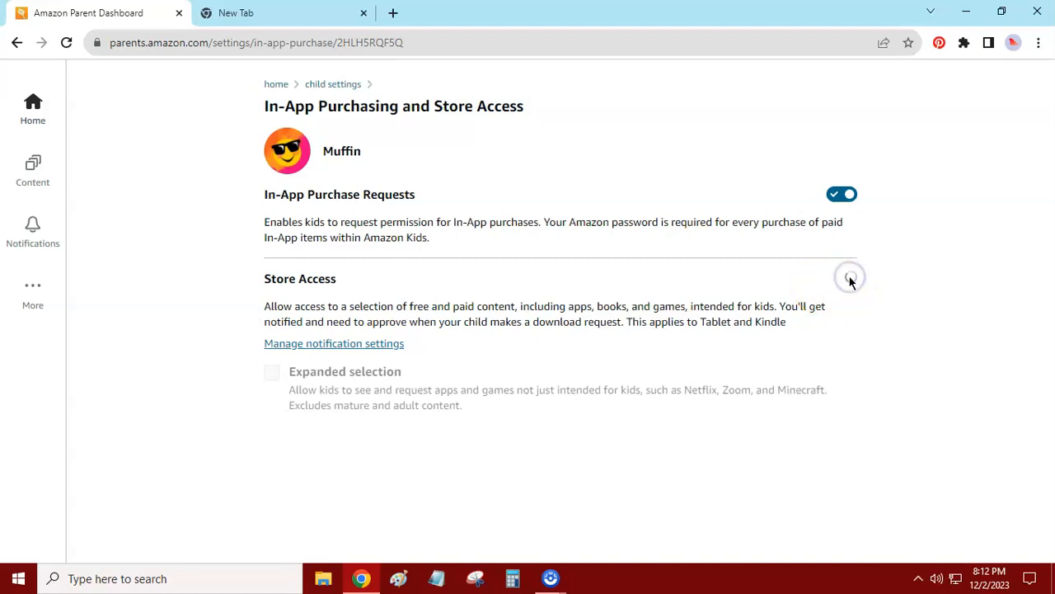
left_click(841, 278)
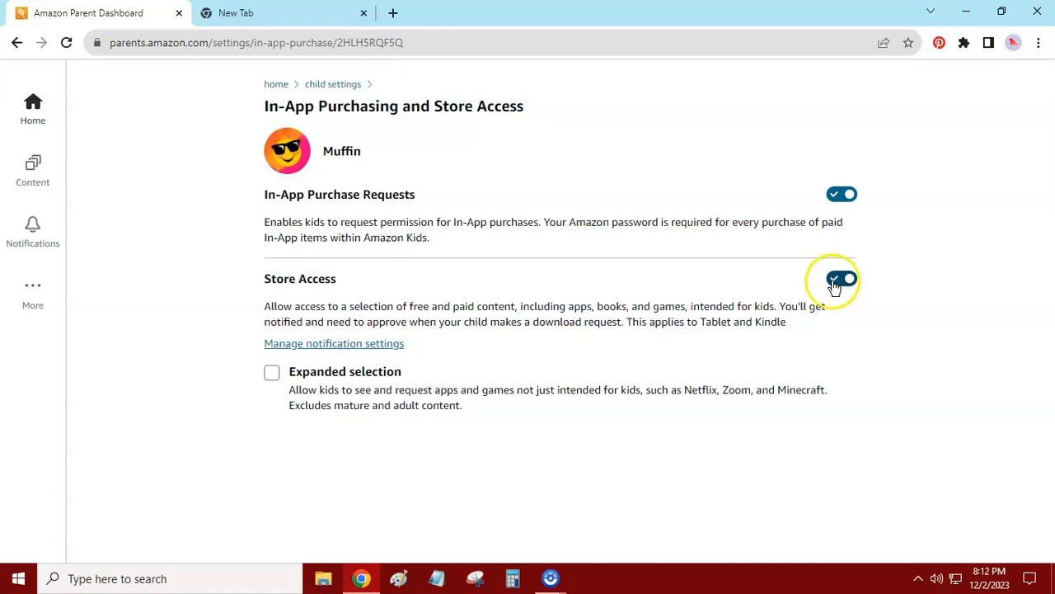
left_click(841, 277)
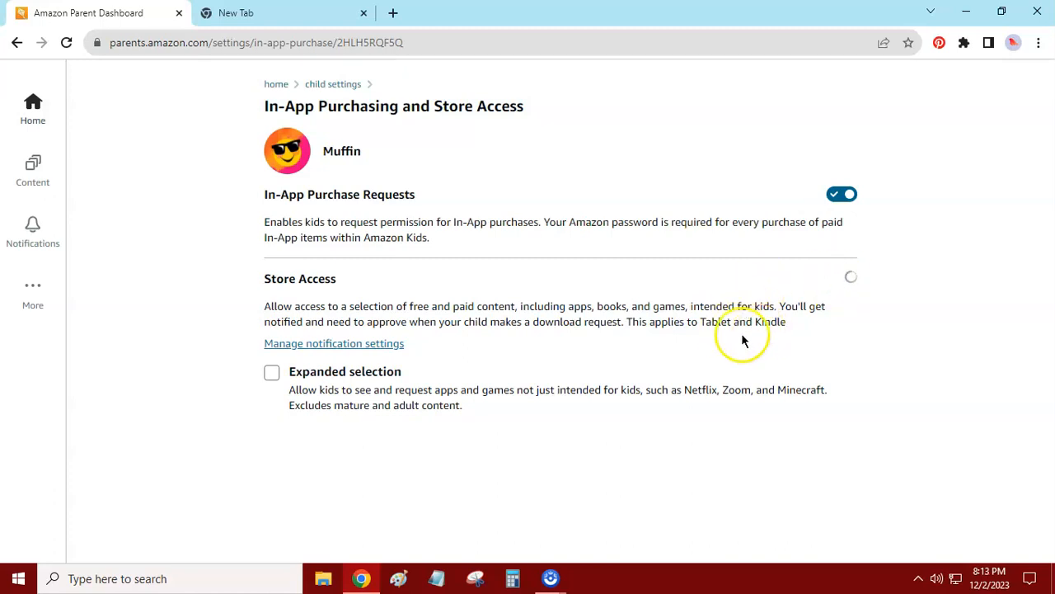
left_click(841, 277)
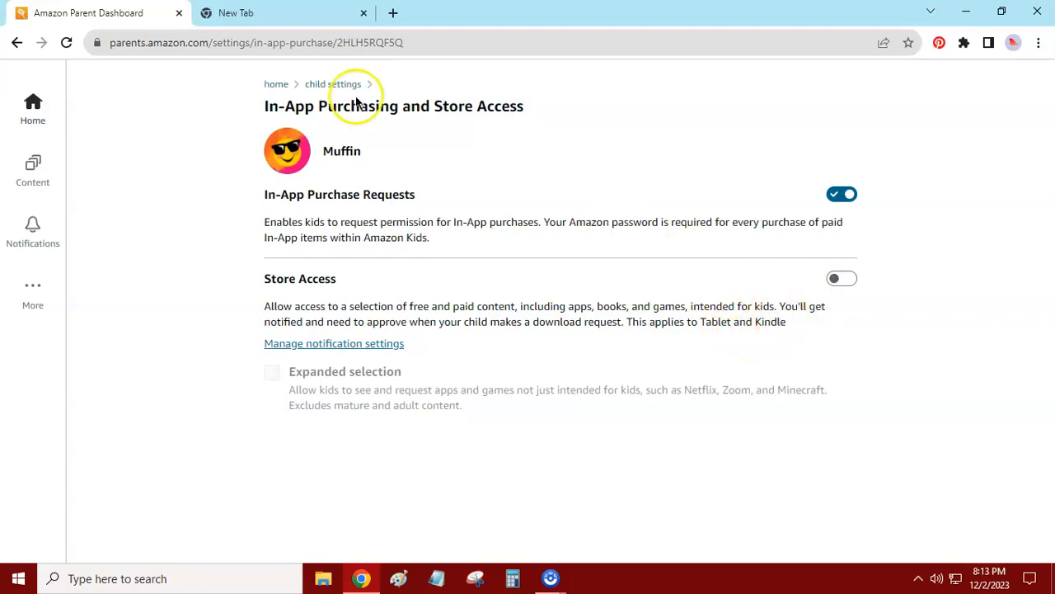
mouse_move(395, 195)
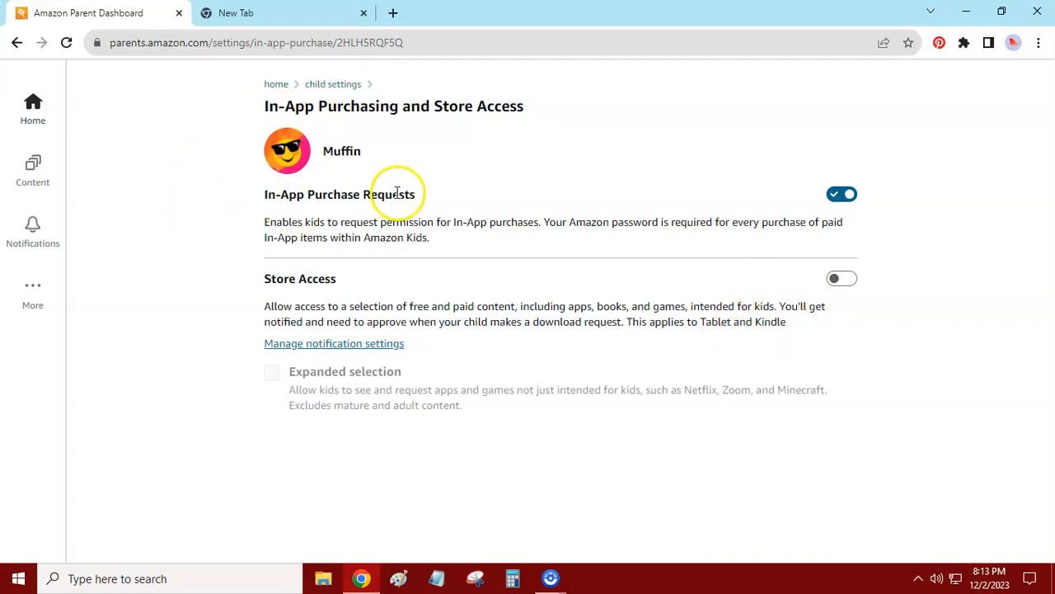
mouse_move(841, 195)
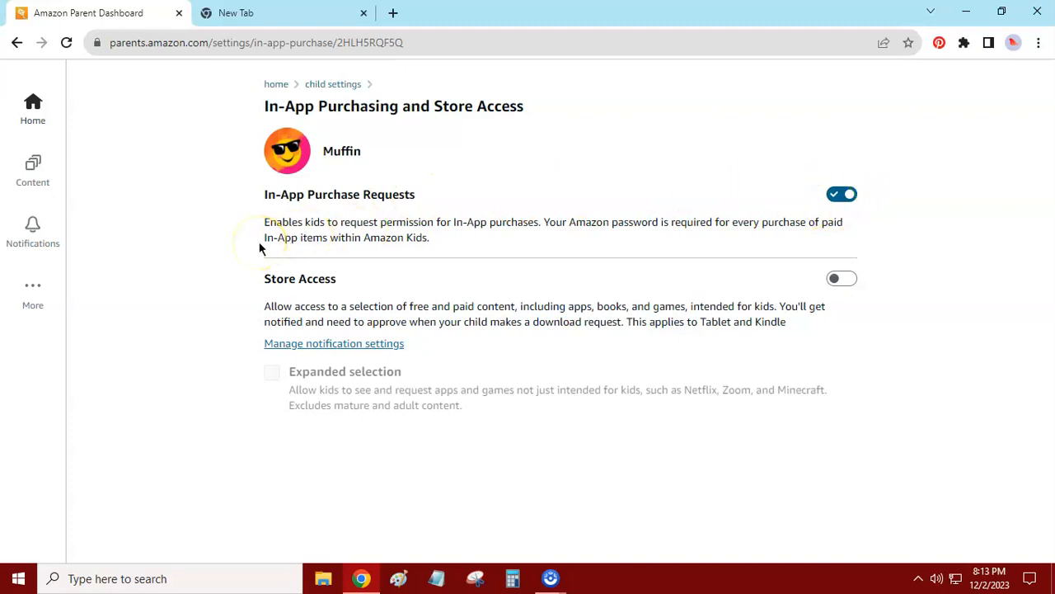
mouse_move(461, 260)
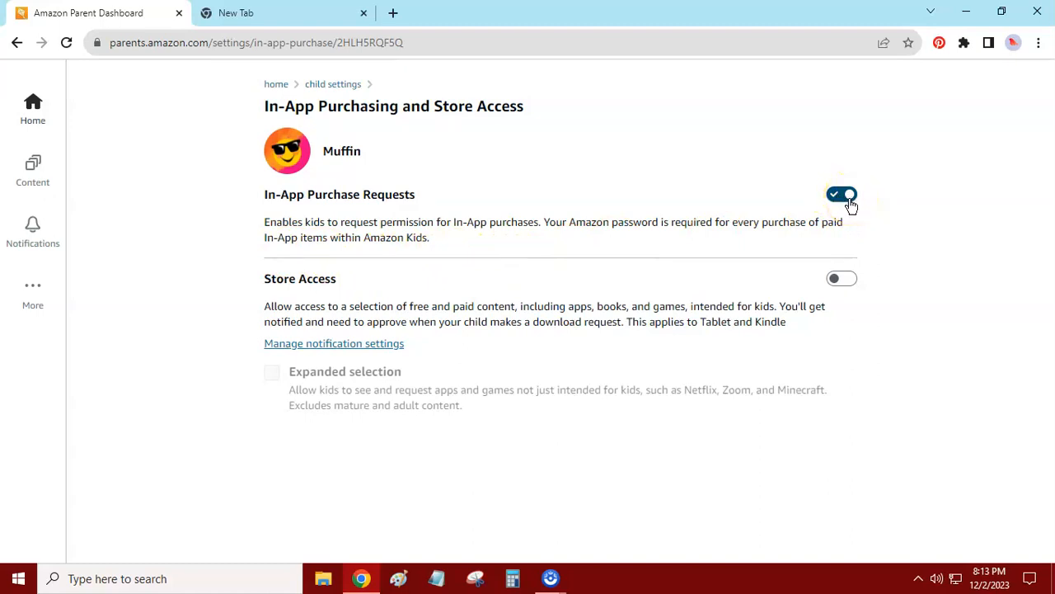
mouse_move(858, 294)
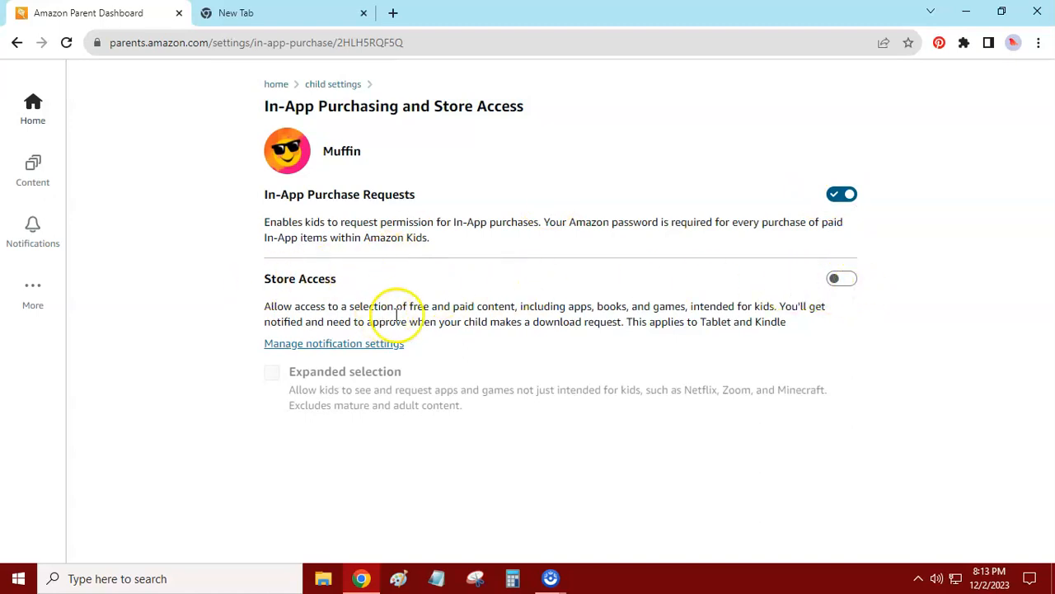
mouse_move(495, 301)
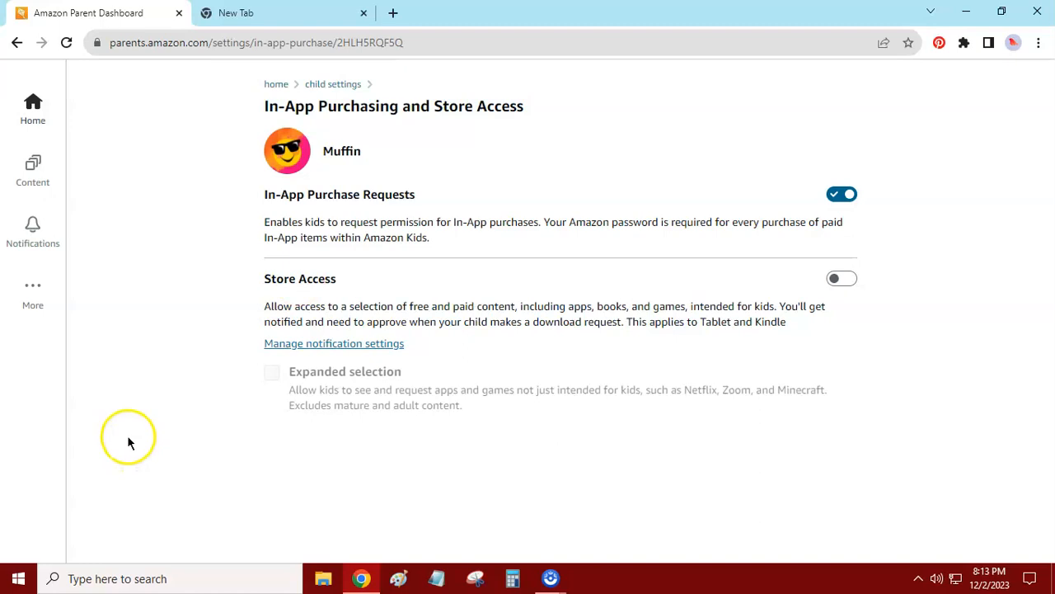
mouse_move(33, 112)
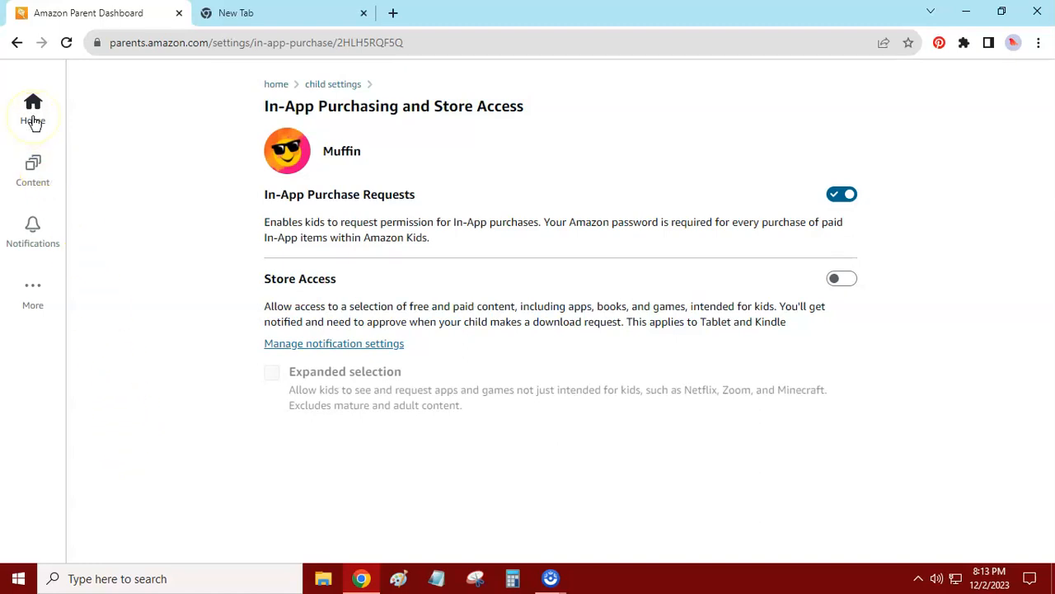
left_click(33, 112)
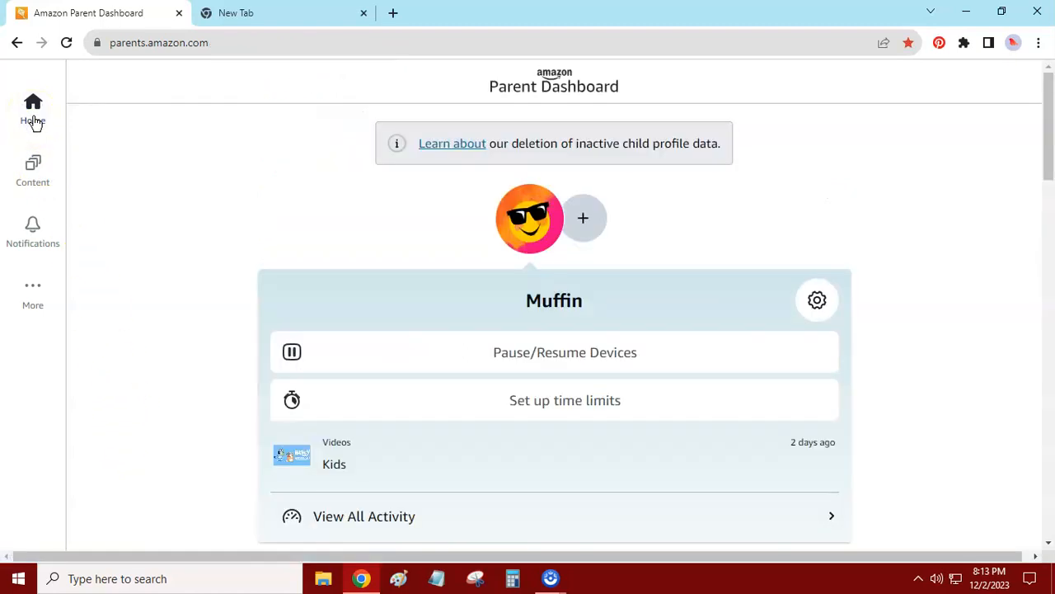